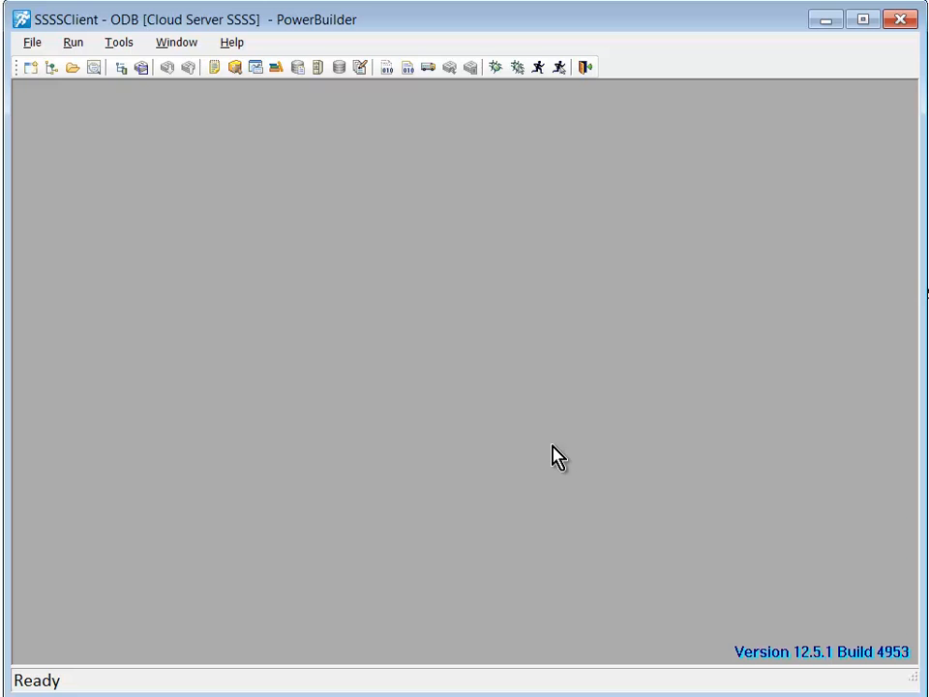
pyautogui.moveTo(176, 42)
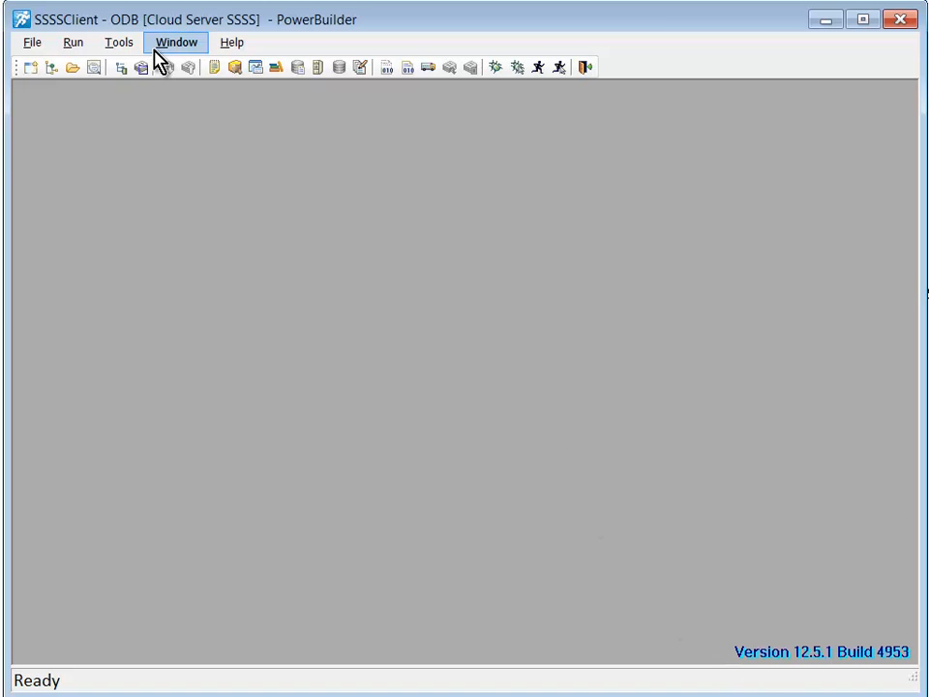
# Step: Reach the ODBC Administrator utility under ODB ODBC in Database Profiles via Tools > Database Profile
pyautogui.click(118, 43)
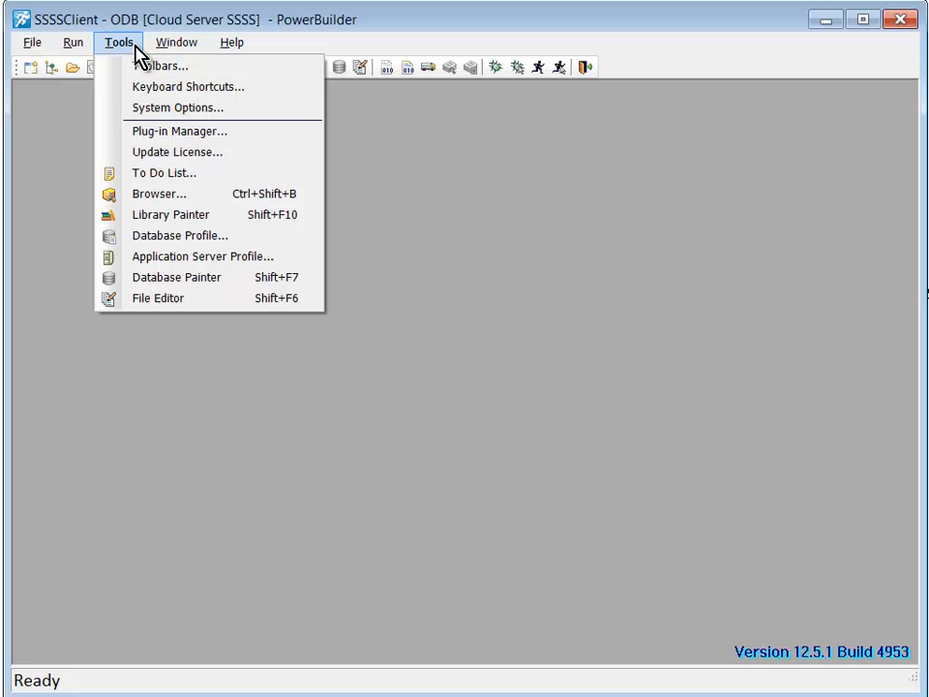
pyautogui.moveTo(180, 236)
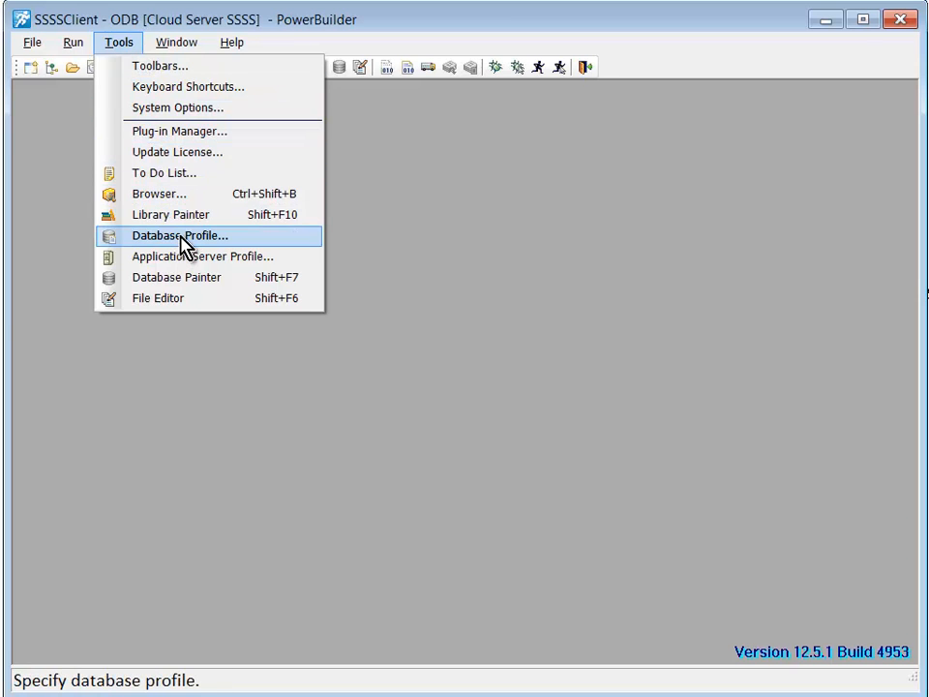
pyautogui.click(178, 236)
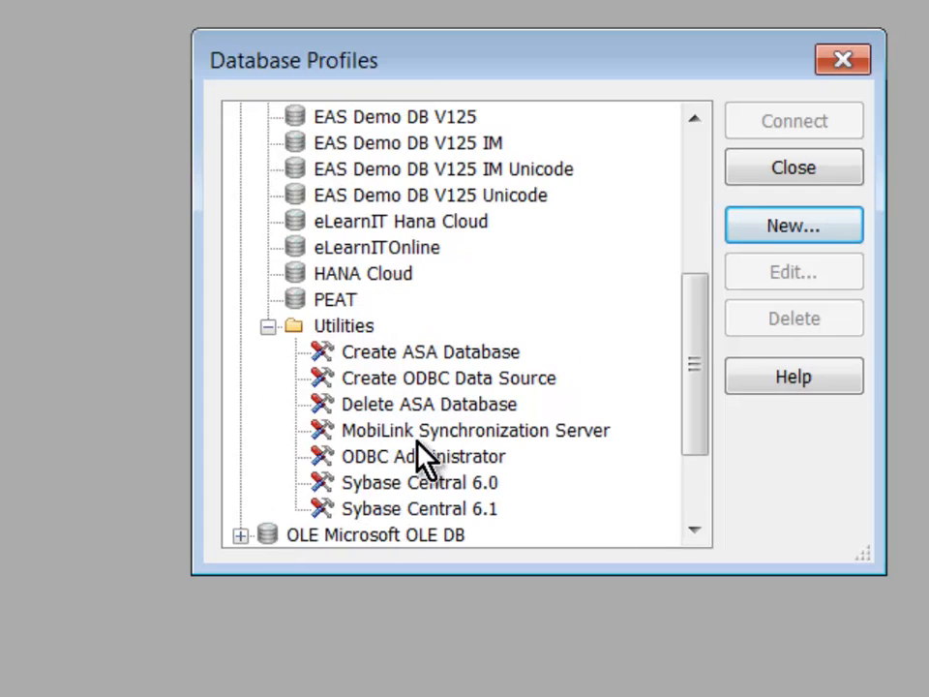
pyautogui.click(422, 456)
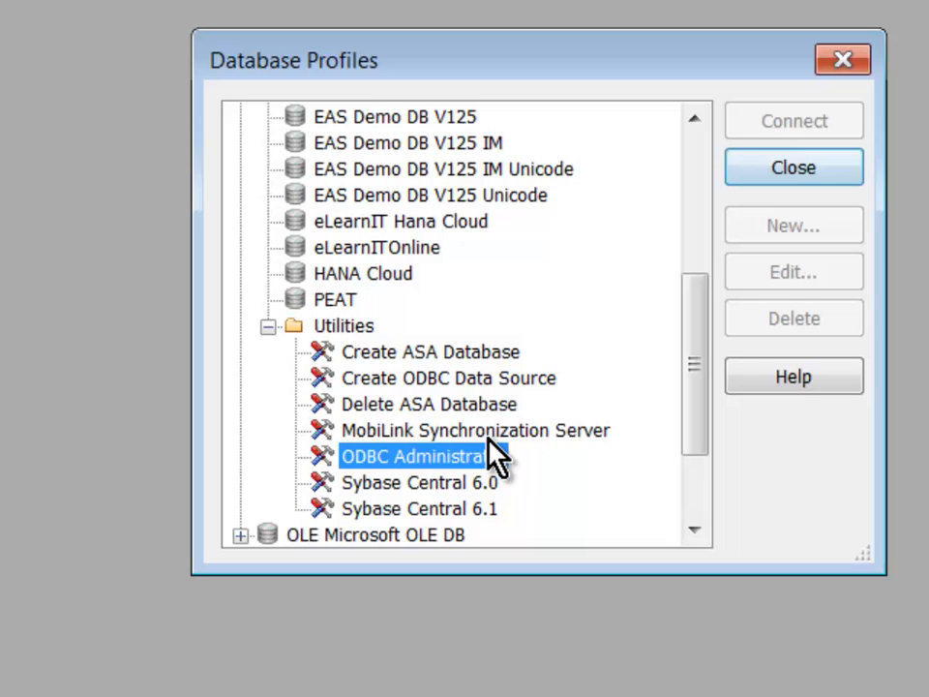
# Step: Begin a new System DSN using the HDBODBC32 driver in ODBC Data Source Administrator
pyautogui.doubleClick(416, 457)
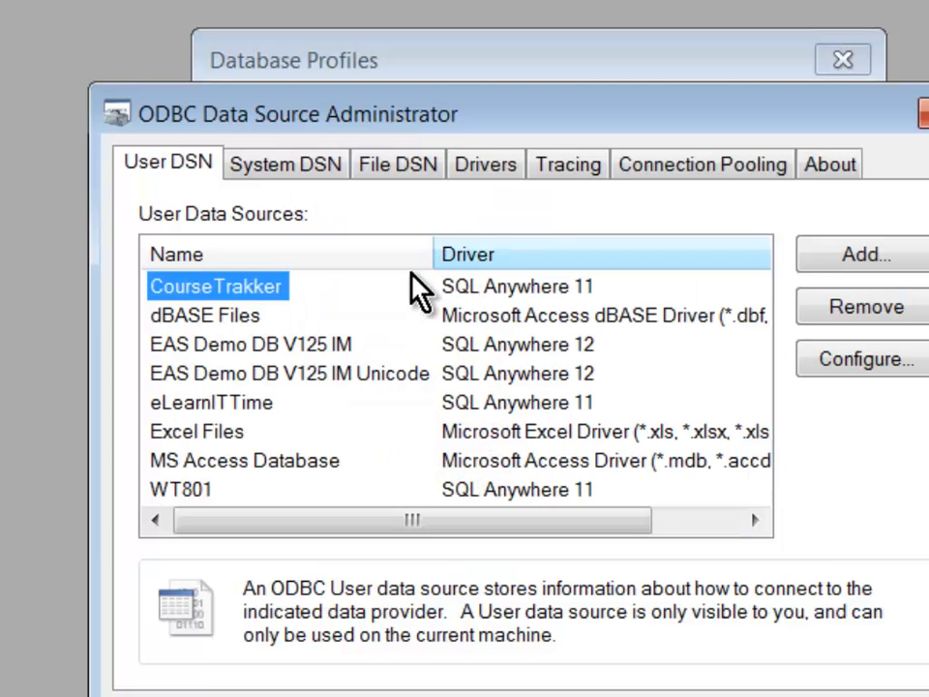
pyautogui.click(284, 163)
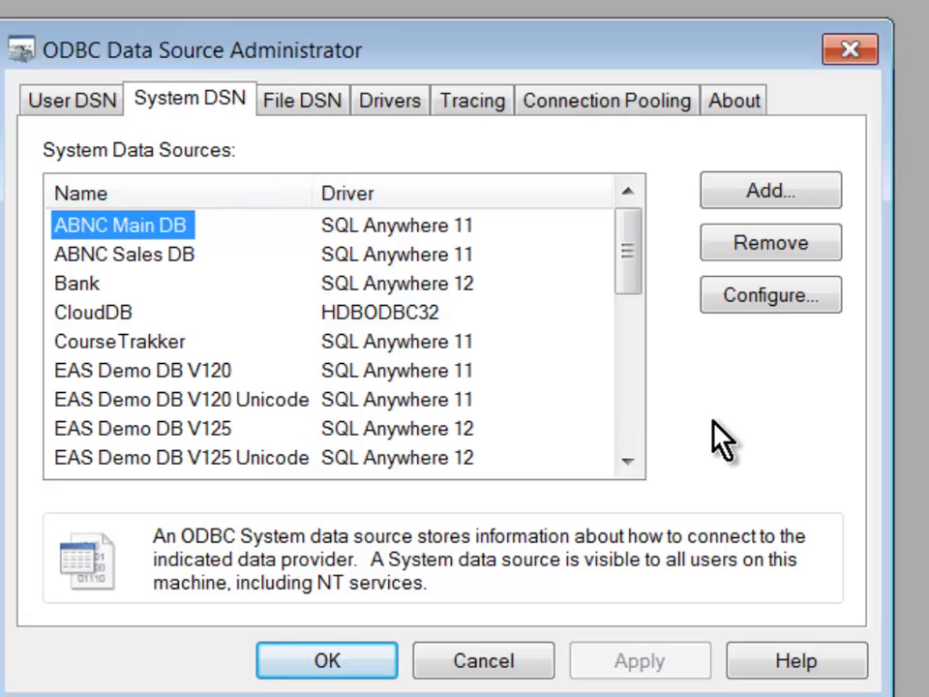
pyautogui.moveTo(891, 136)
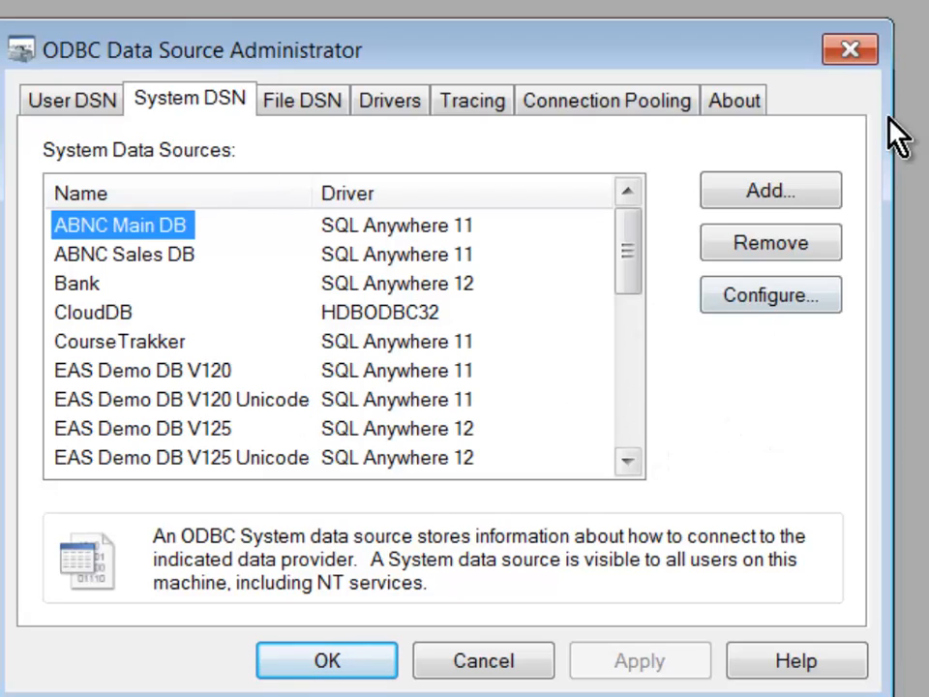
pyautogui.moveTo(770, 189)
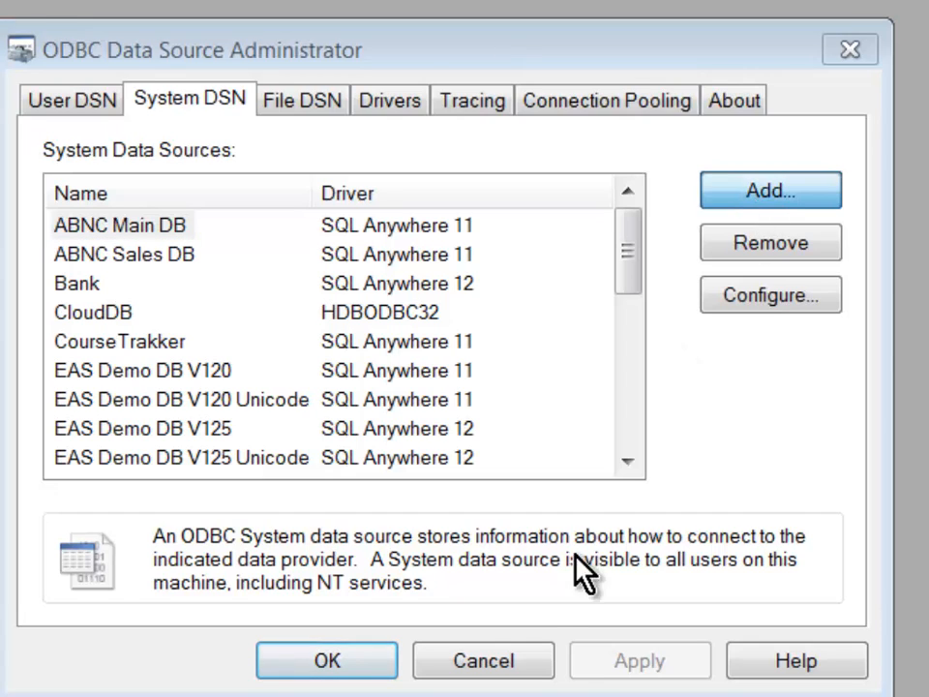
pyautogui.click(771, 190)
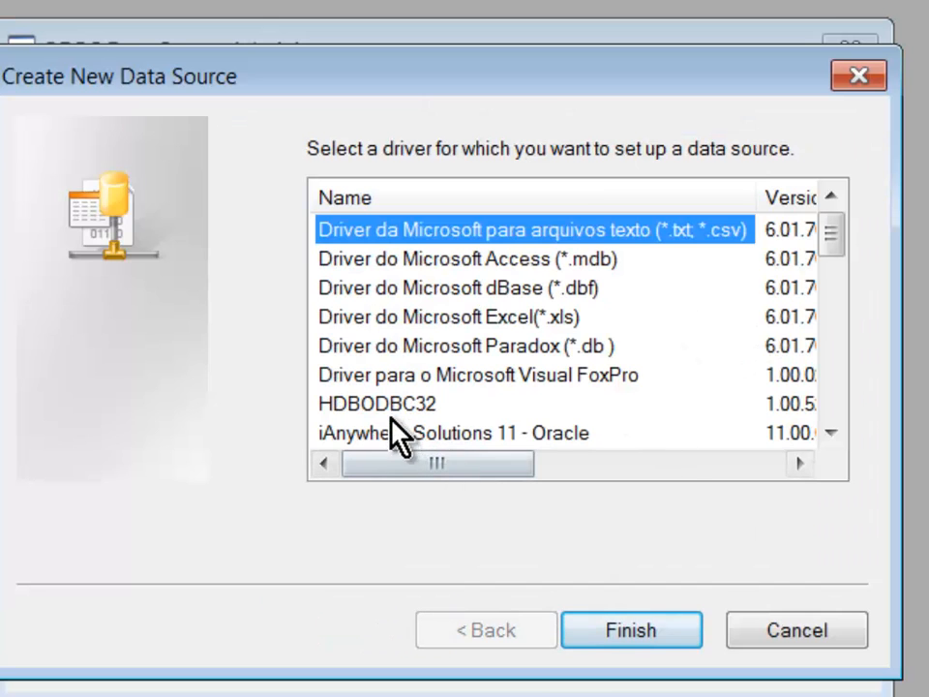
pyautogui.click(379, 404)
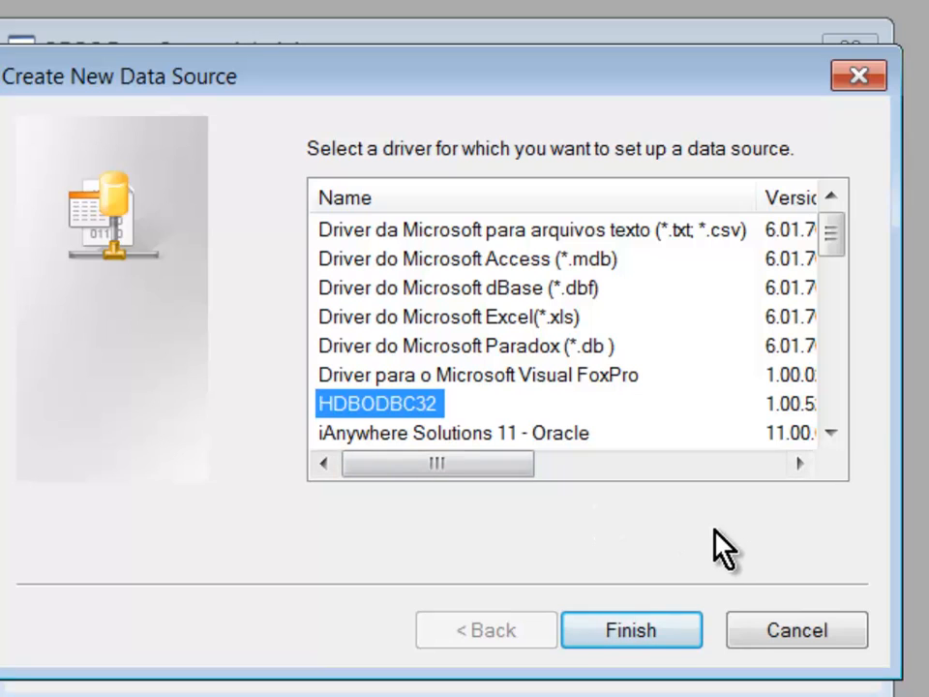
pyautogui.click(631, 629)
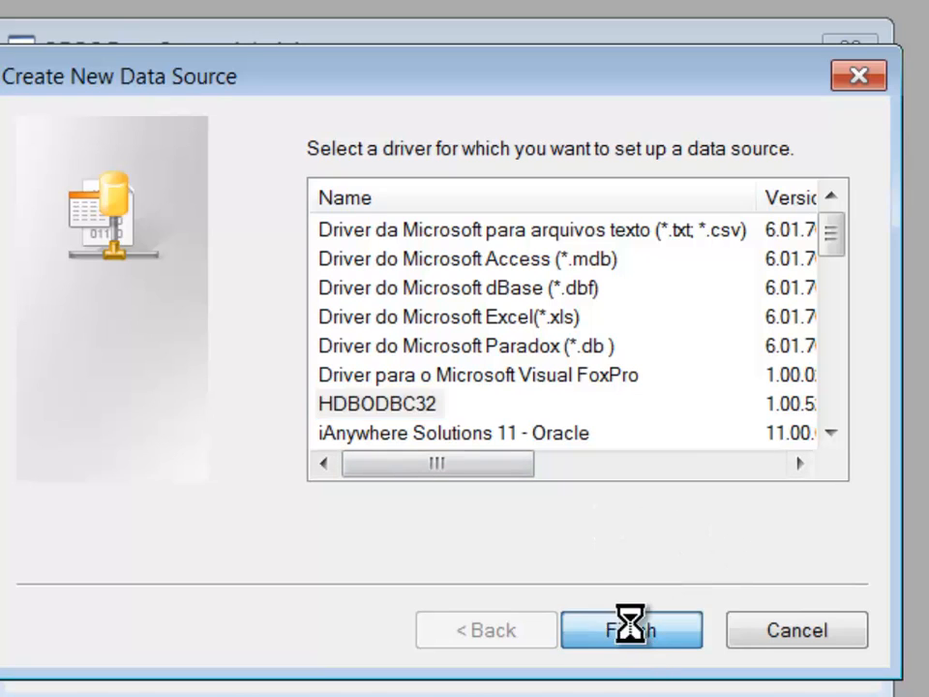
# Step: Define data source HANAPBDeveloper for server 54.227.252.172:30015 and start a connection test
pyautogui.click(631, 629)
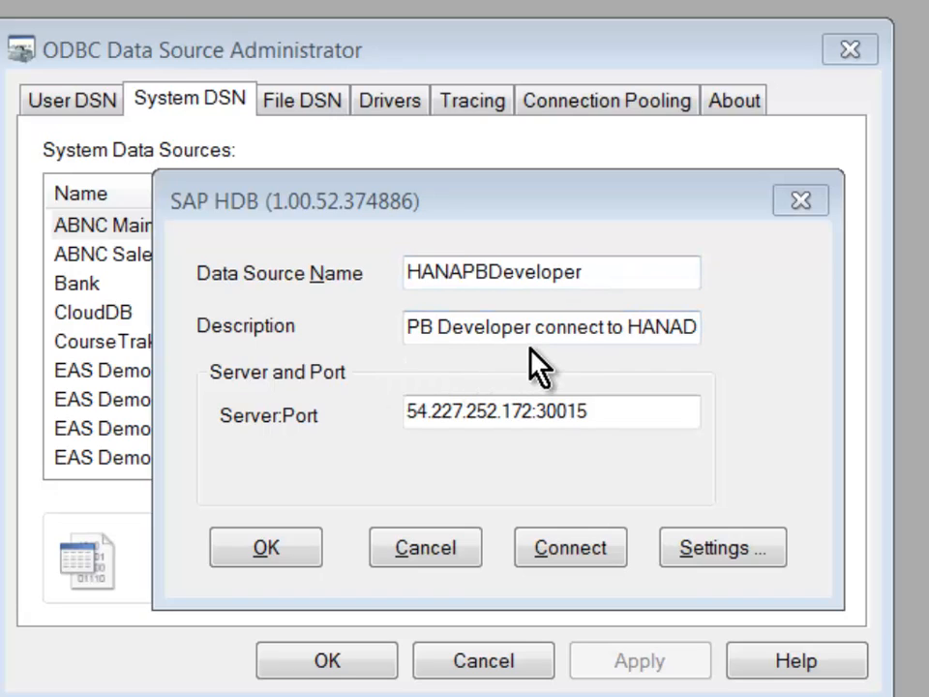
pyautogui.moveTo(734, 372)
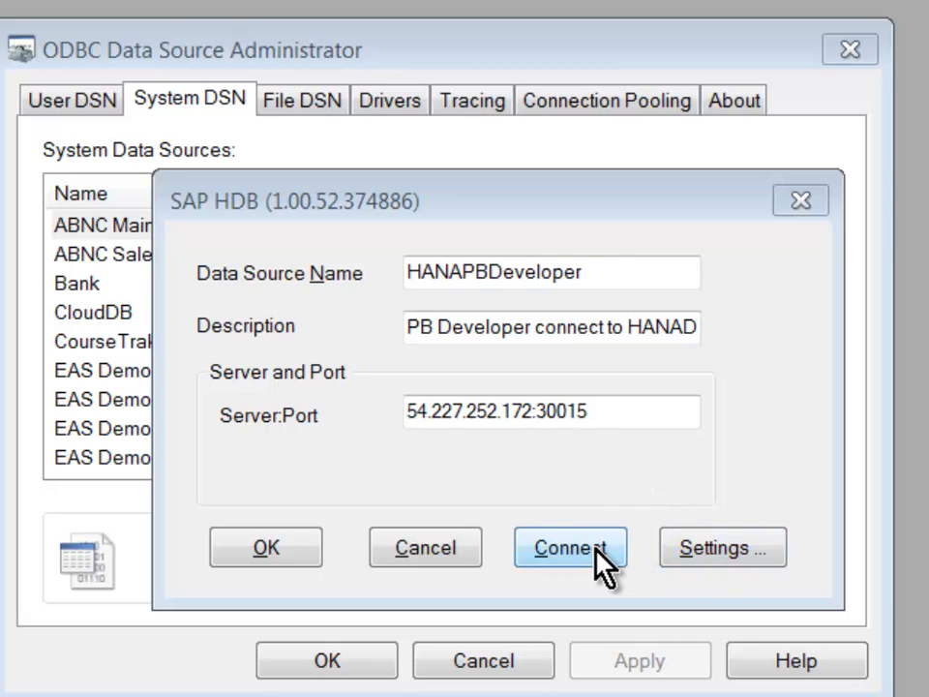
pyautogui.click(569, 546)
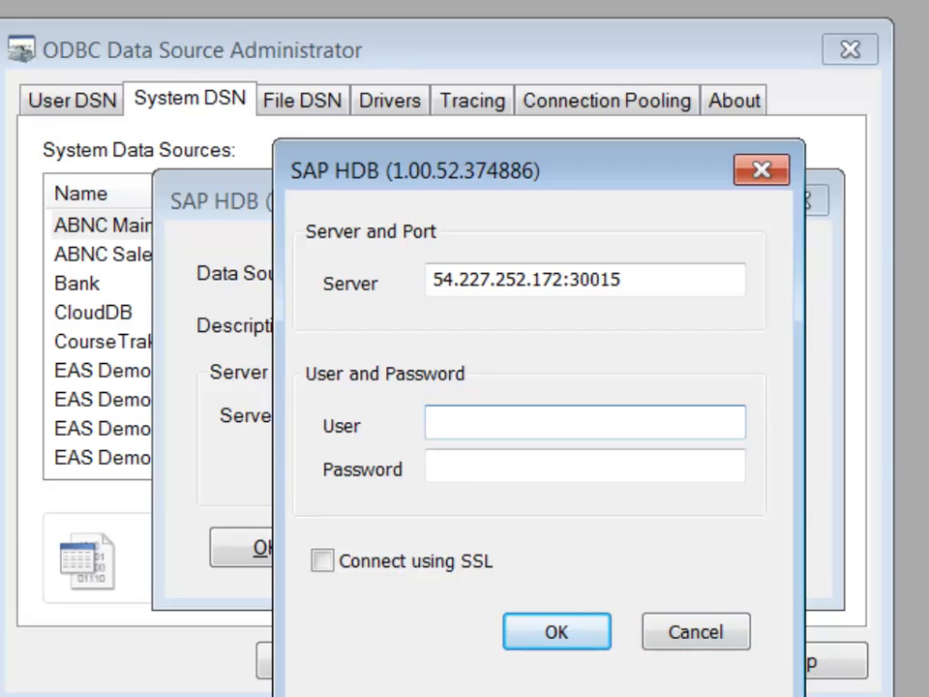
# Step: Log in as SYSTEM, acknowledge the successful connection and save the HANAPBDeveloper data source
pyautogui.click(585, 422)
pyautogui.write('SYSTEM')
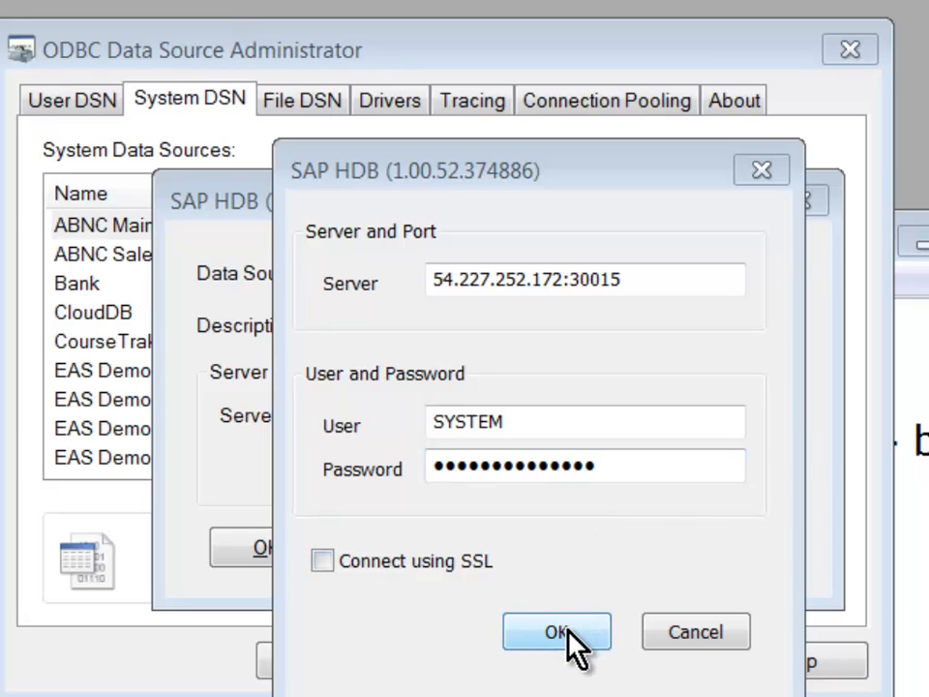
pyautogui.click(557, 631)
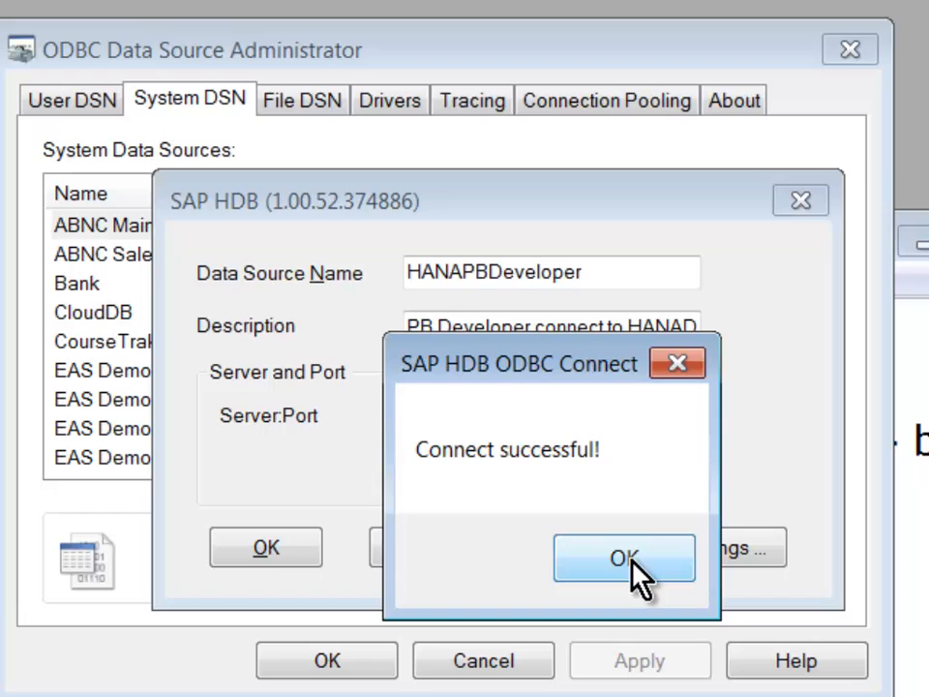
pyautogui.click(623, 557)
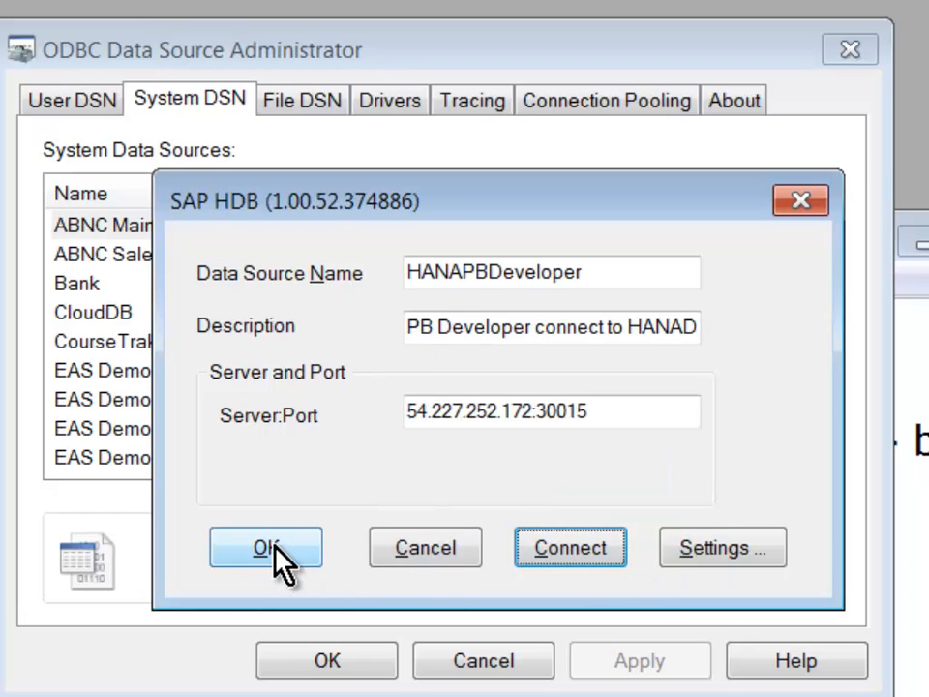
pyautogui.click(267, 545)
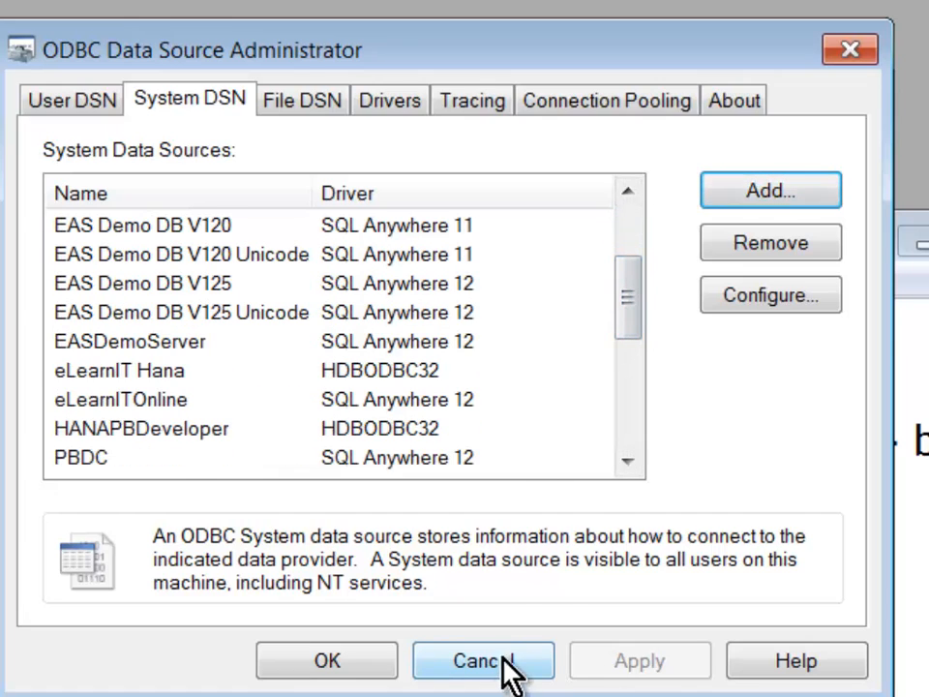
# Step: Verify HANAPBDeveloper in the System DSN list and close the administrator back to Database Profiles
pyautogui.scroll(-3)
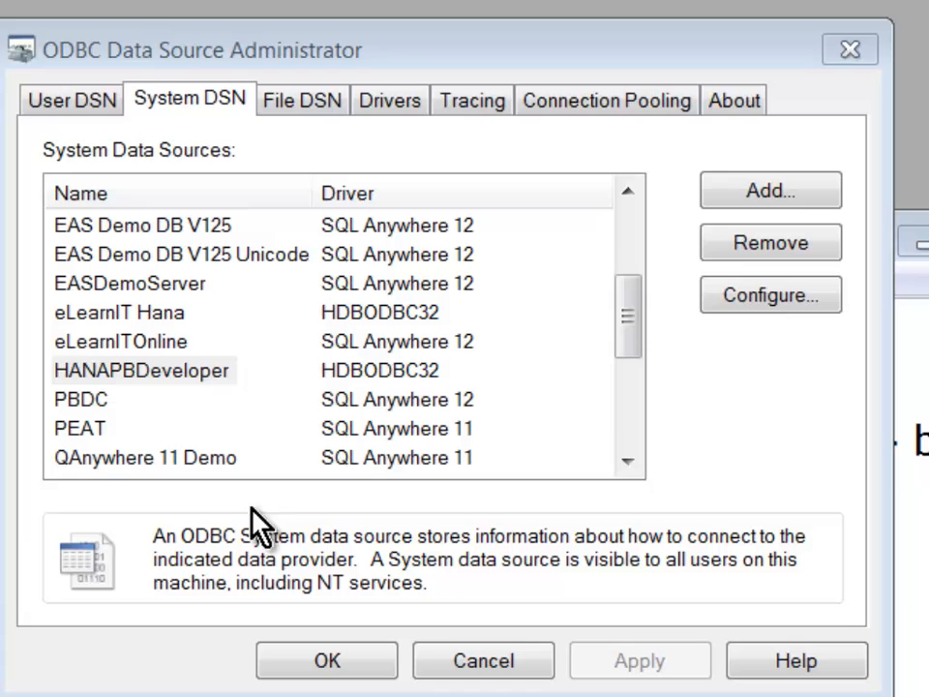
pyautogui.click(143, 370)
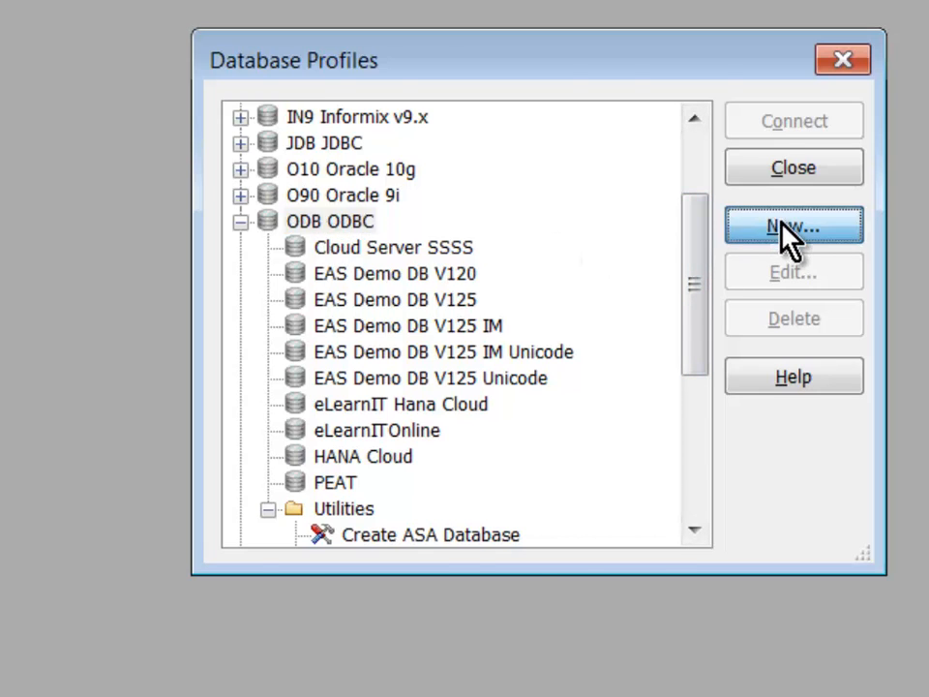
# Step: Create ODBC profile 'PB HANA Developer' on data source HANAPBDeveloper with SYSTEM login and the driver connect type
pyautogui.click(793, 225)
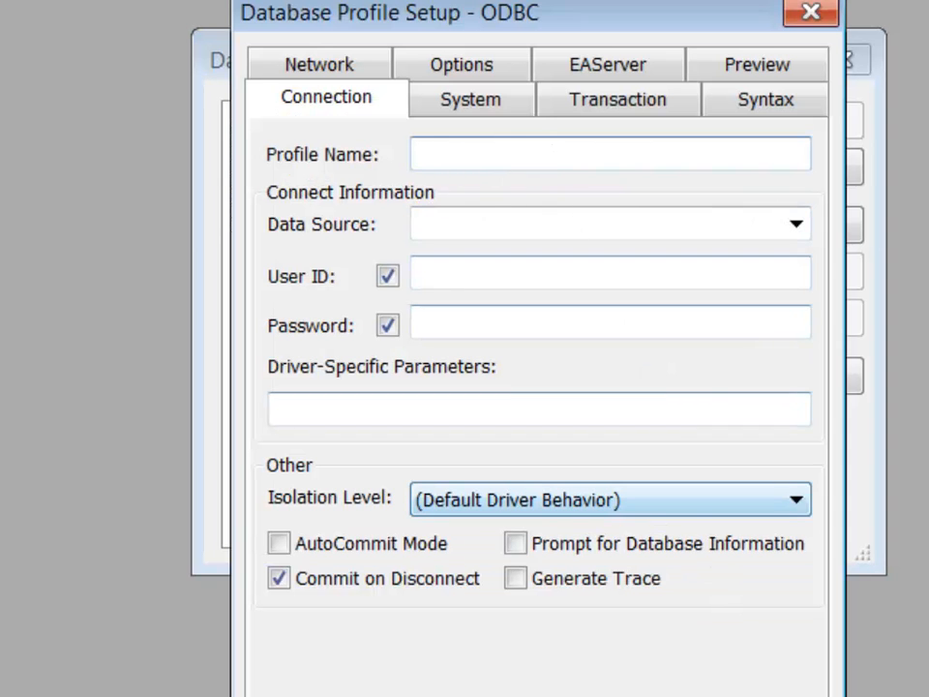
pyautogui.write('PB HANA Developer')
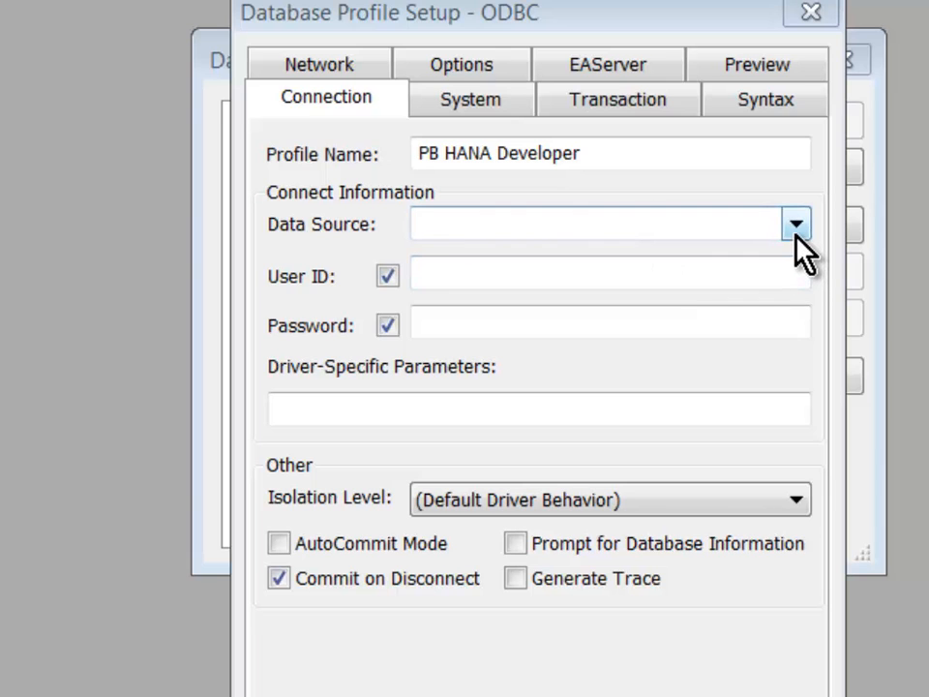
pyautogui.click(796, 224)
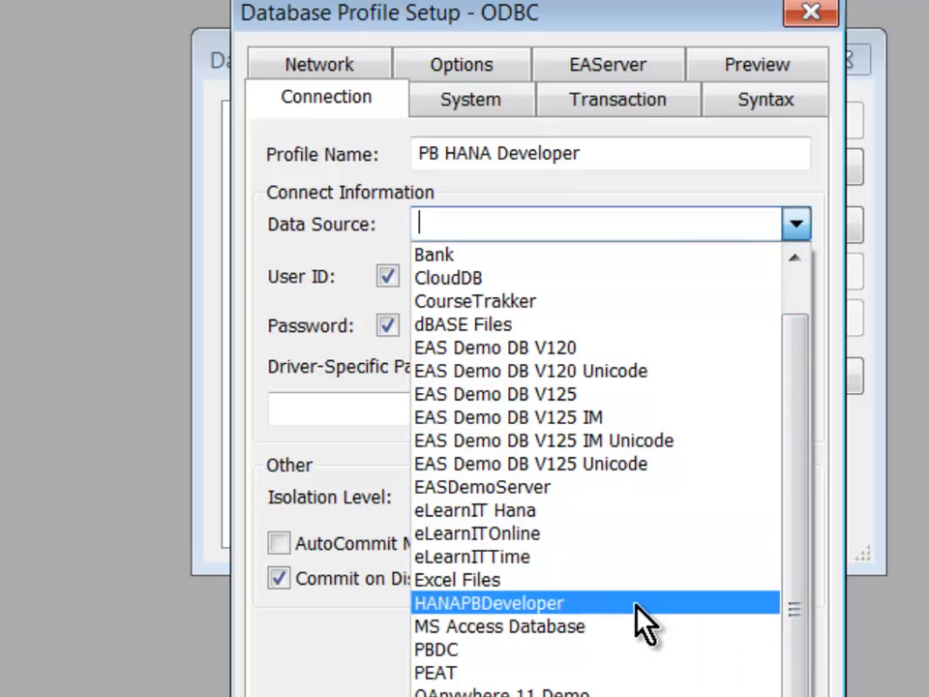
pyautogui.click(488, 602)
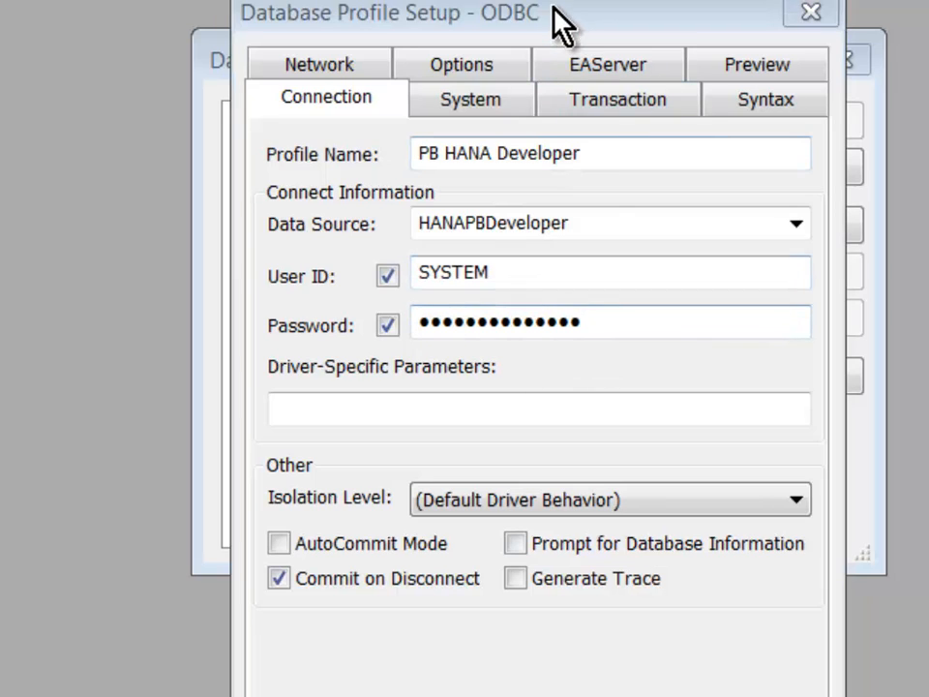
pyautogui.moveTo(565, 54)
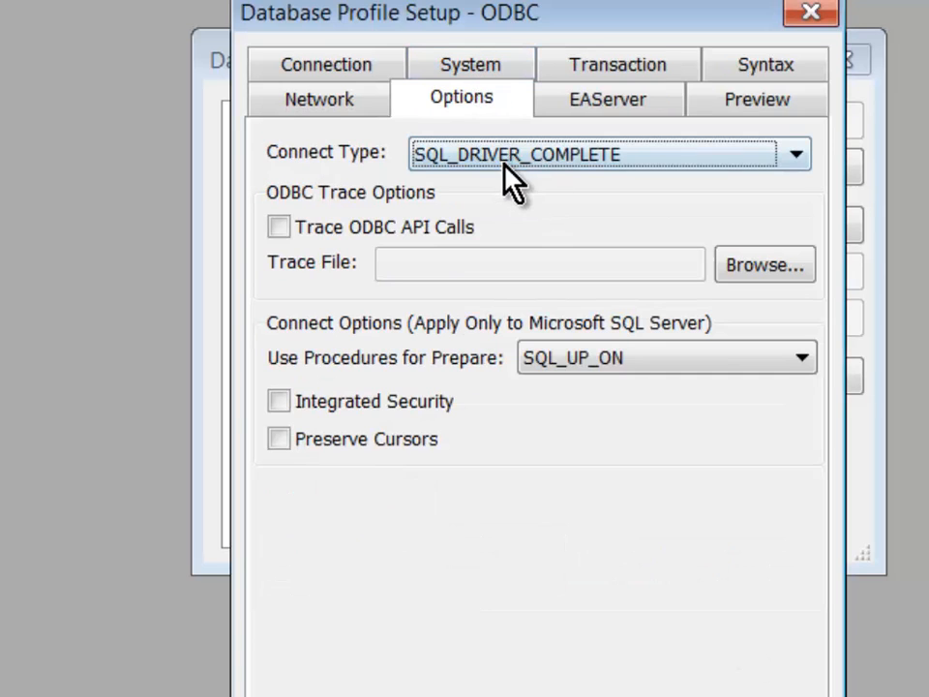
pyautogui.click(795, 155)
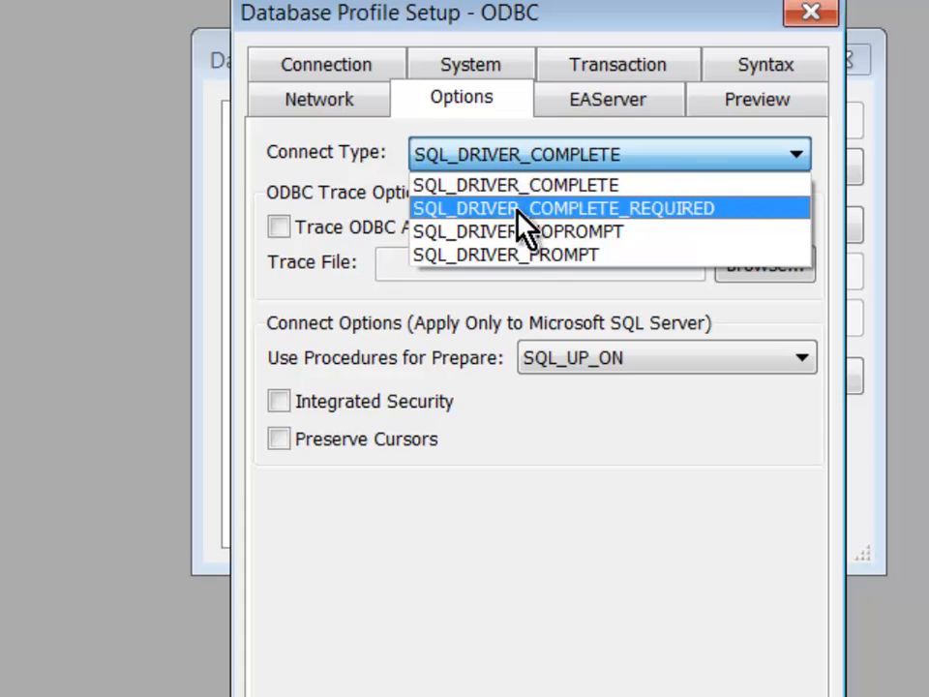
pyautogui.moveTo(517, 233)
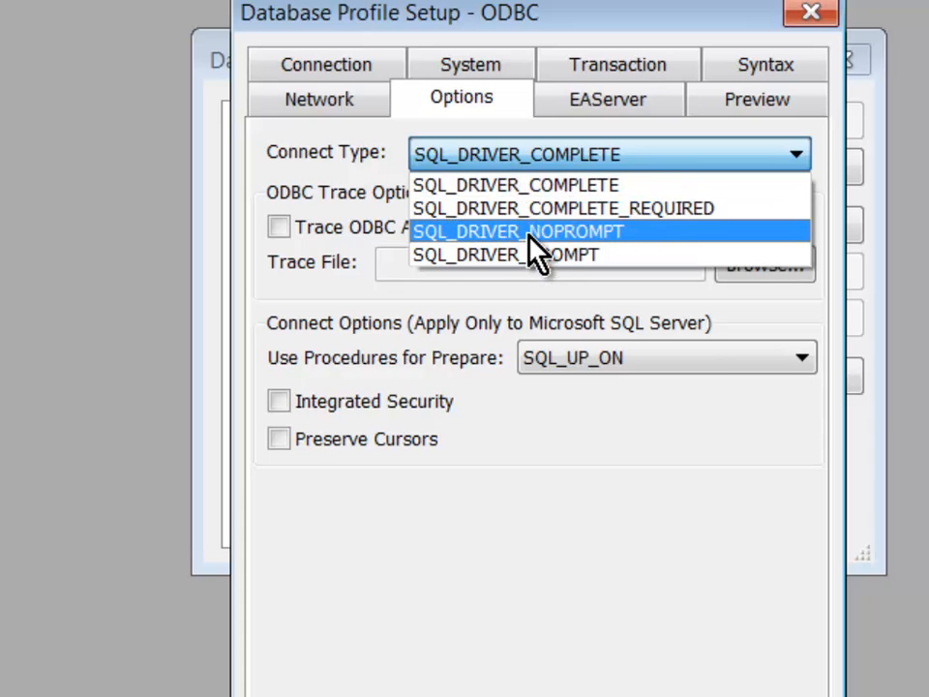
pyautogui.click(514, 230)
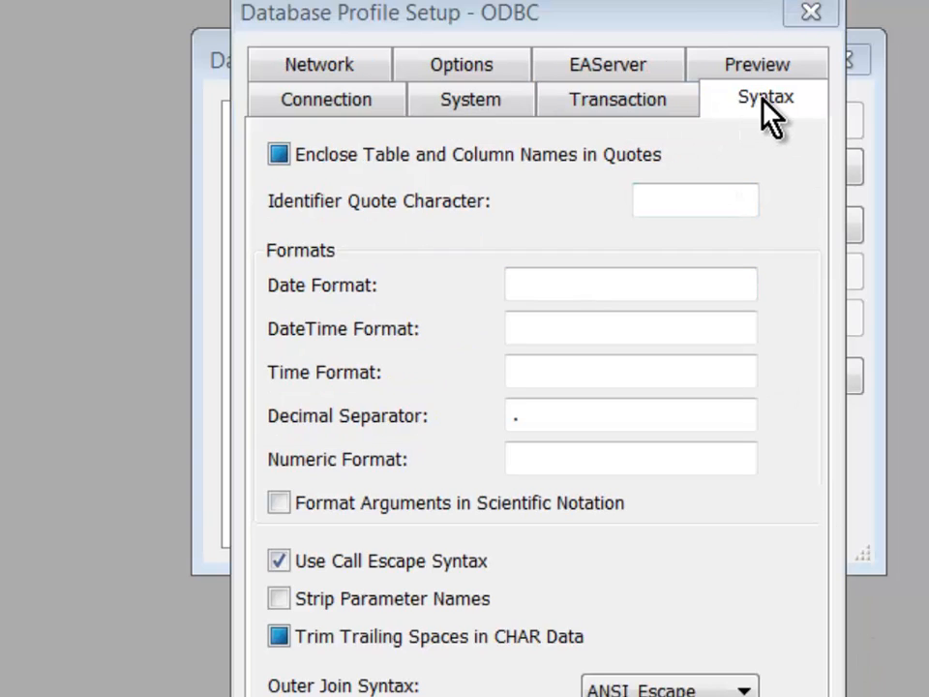
# Step: Enable 'Enclose Table and Column Names in Quotes' and review SYSTEM as catalog table owner
pyautogui.click(279, 154)
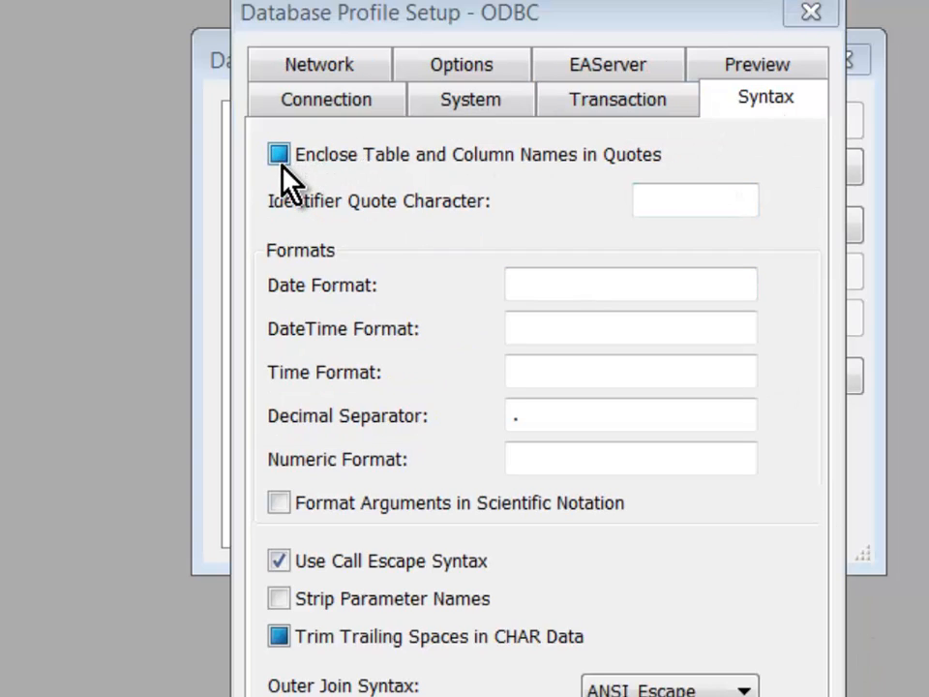
pyautogui.click(279, 154)
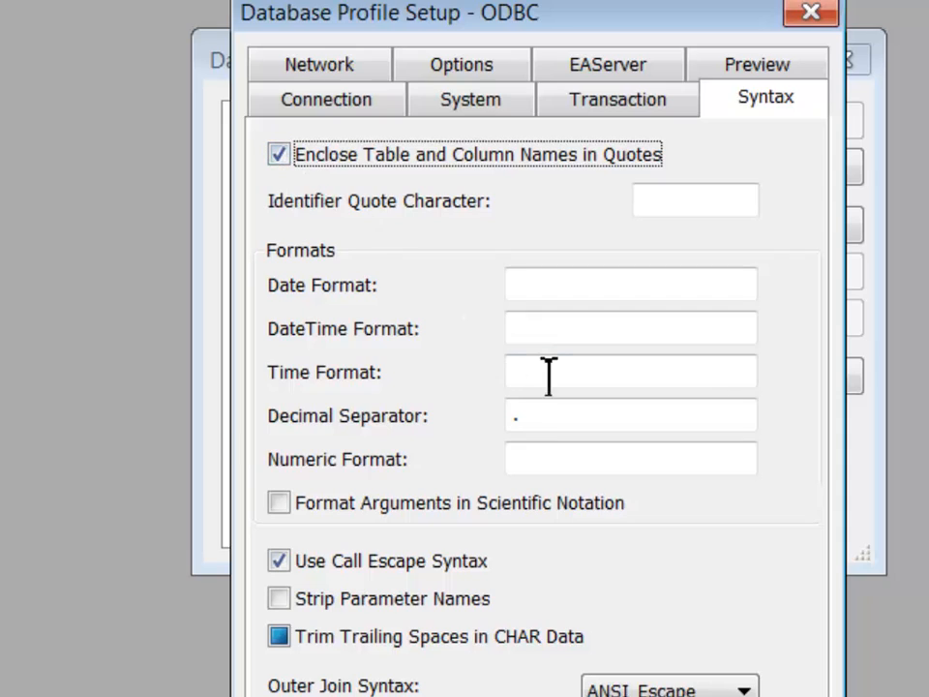
pyautogui.moveTo(642, 589)
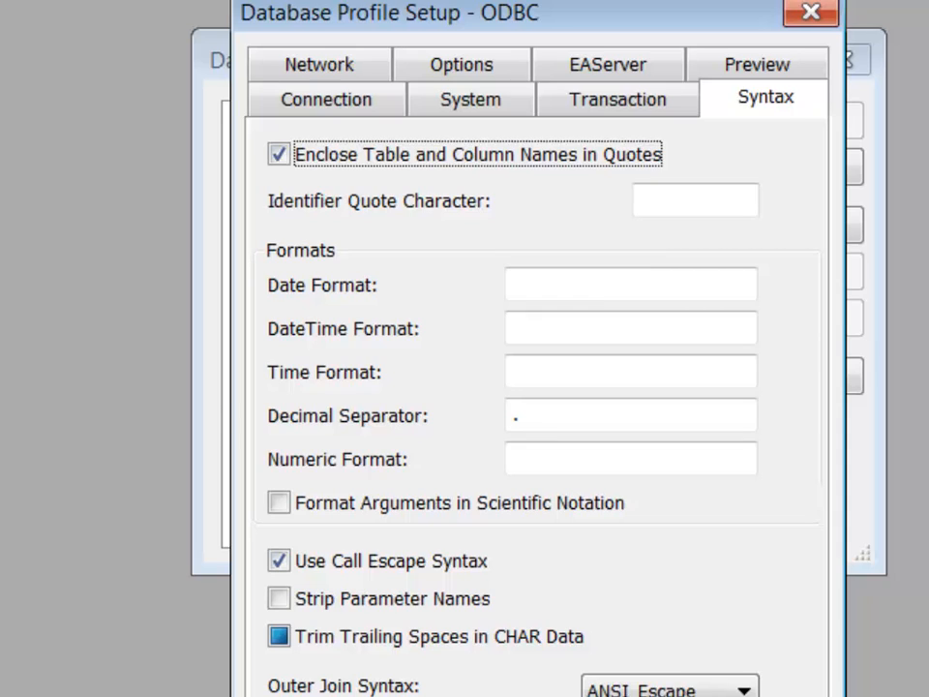
pyautogui.click(470, 99)
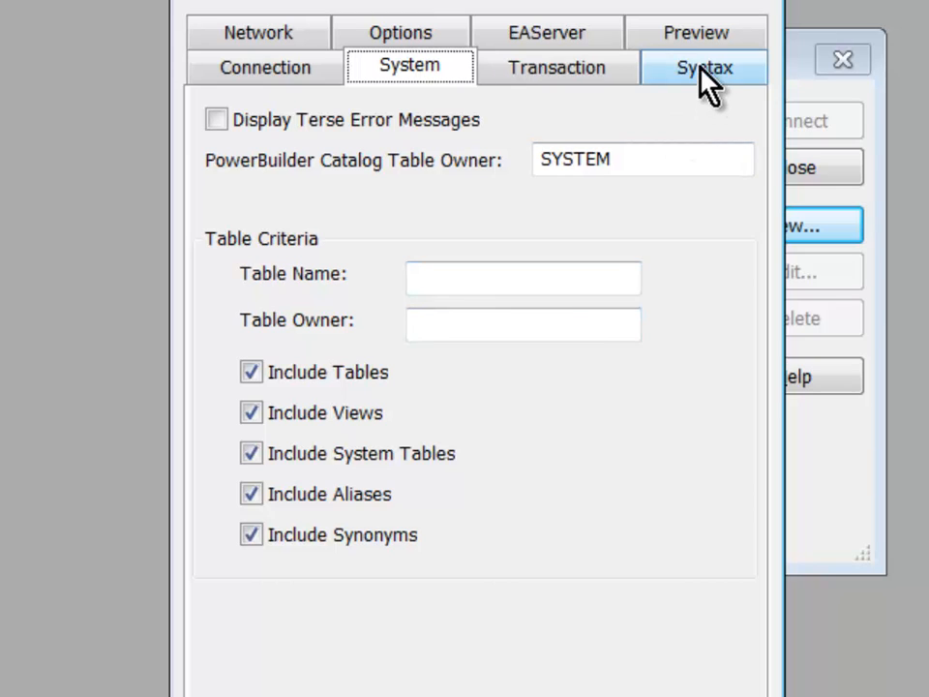
# Step: Review the generated connection syntax, test the PB HANA Developer connection successfully and acknowledge it
pyautogui.click(694, 66)
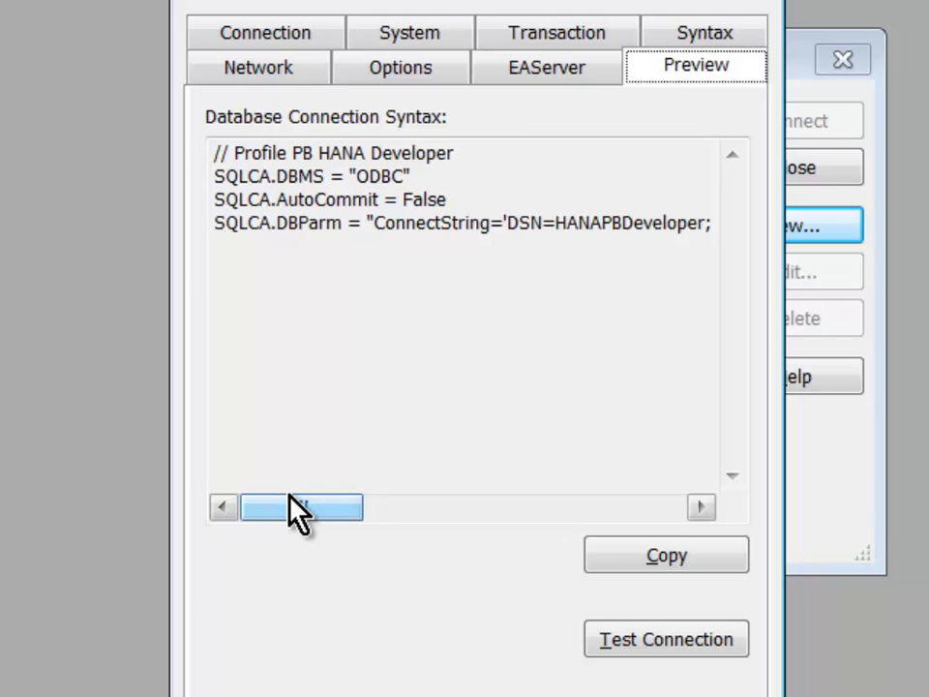
pyautogui.moveTo(302, 507); pyautogui.dragTo(445, 507)
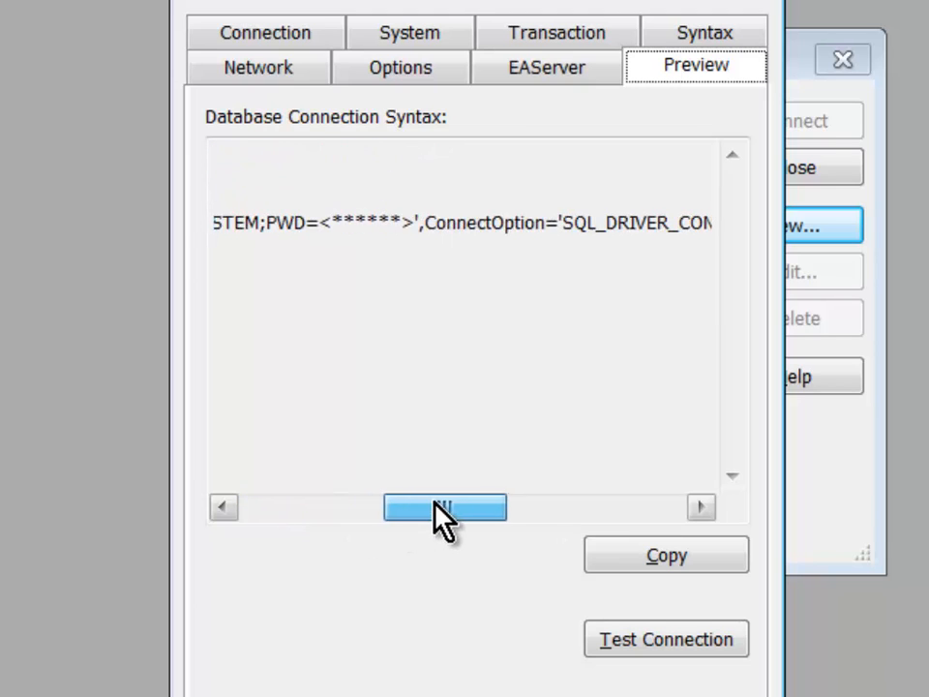
pyautogui.moveTo(445, 507); pyautogui.dragTo(301, 507)
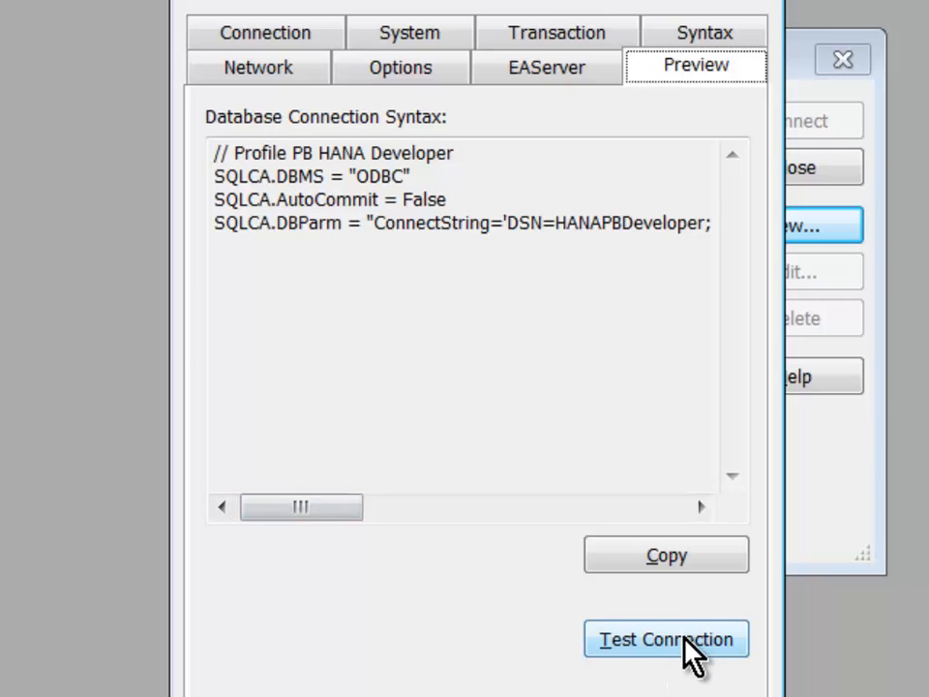
pyautogui.click(666, 639)
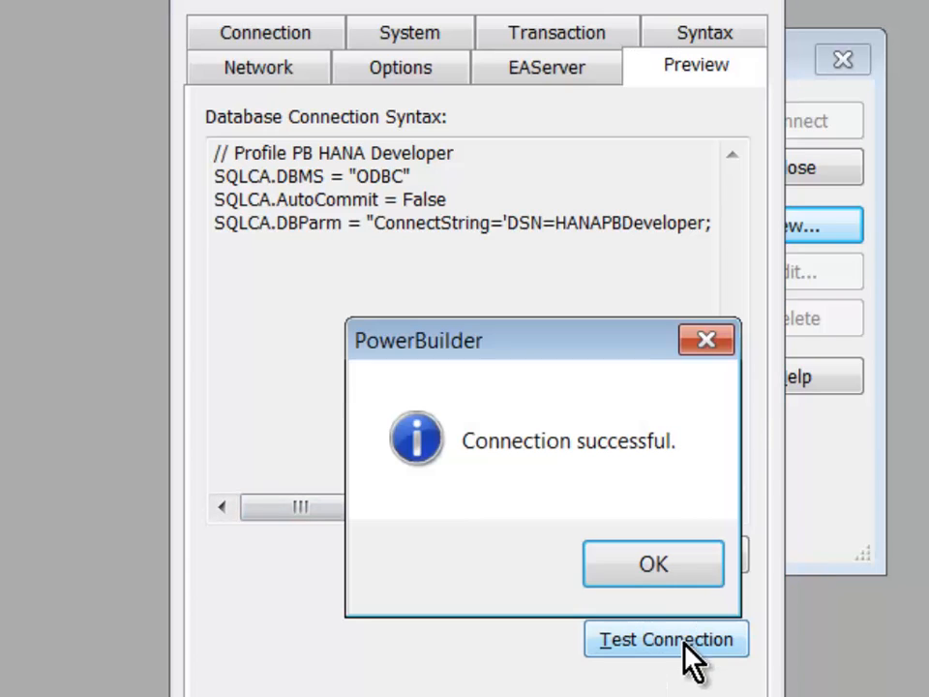
pyautogui.moveTo(654, 563)
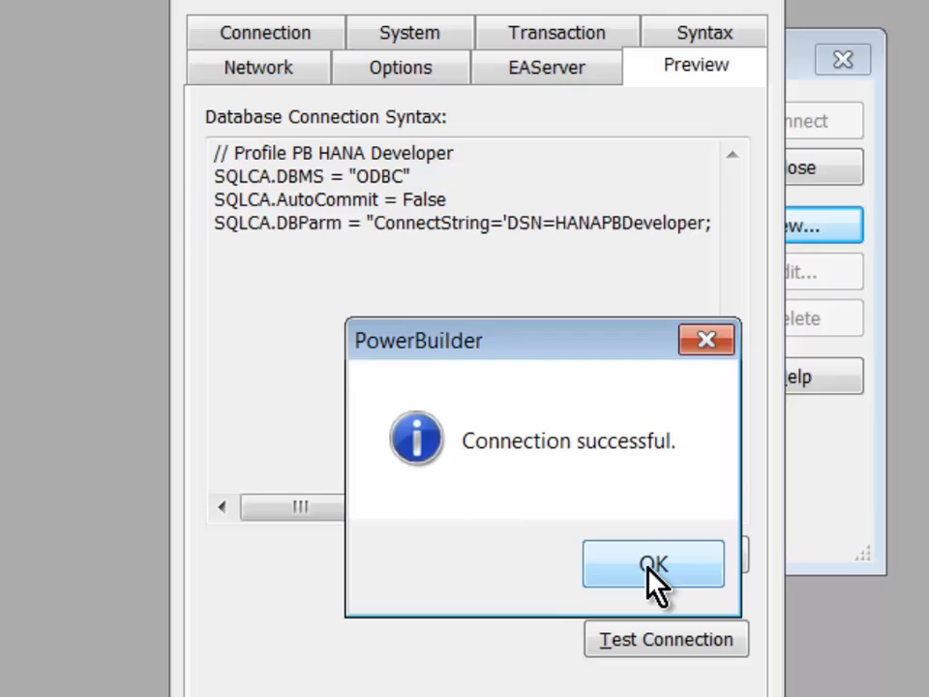
pyautogui.click(654, 565)
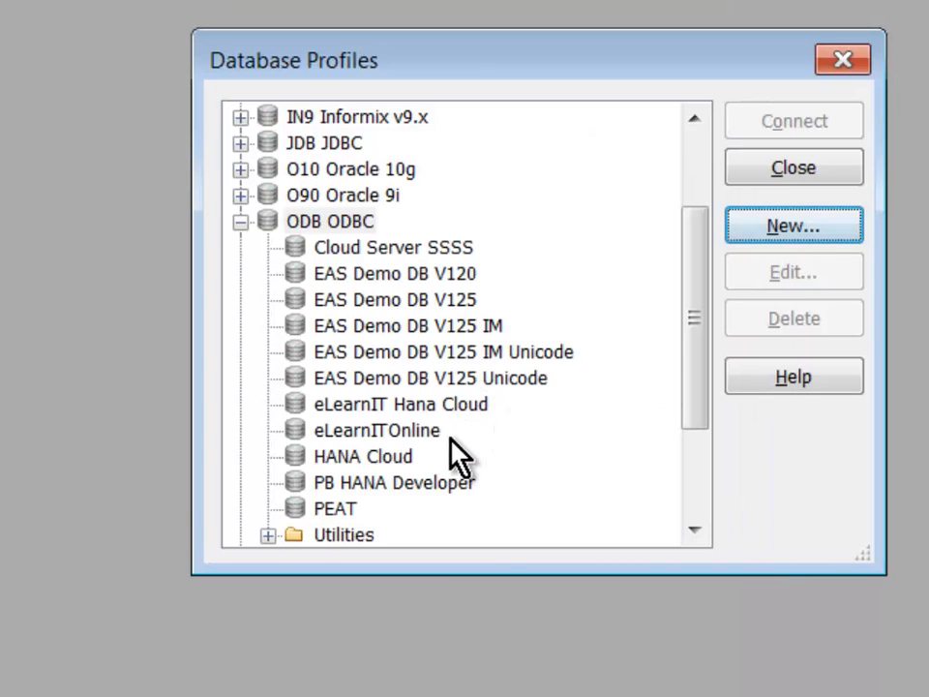
# Step: Connect to HANA through the PB HANA Developer profile from its context menu
pyautogui.click(395, 482)
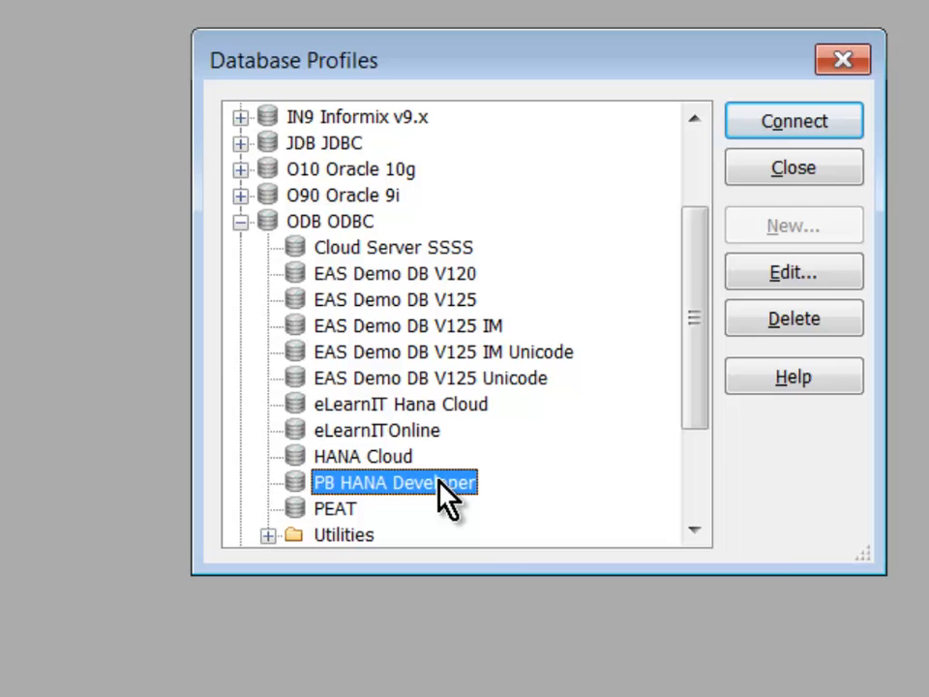
pyautogui.rightClick(395, 482)
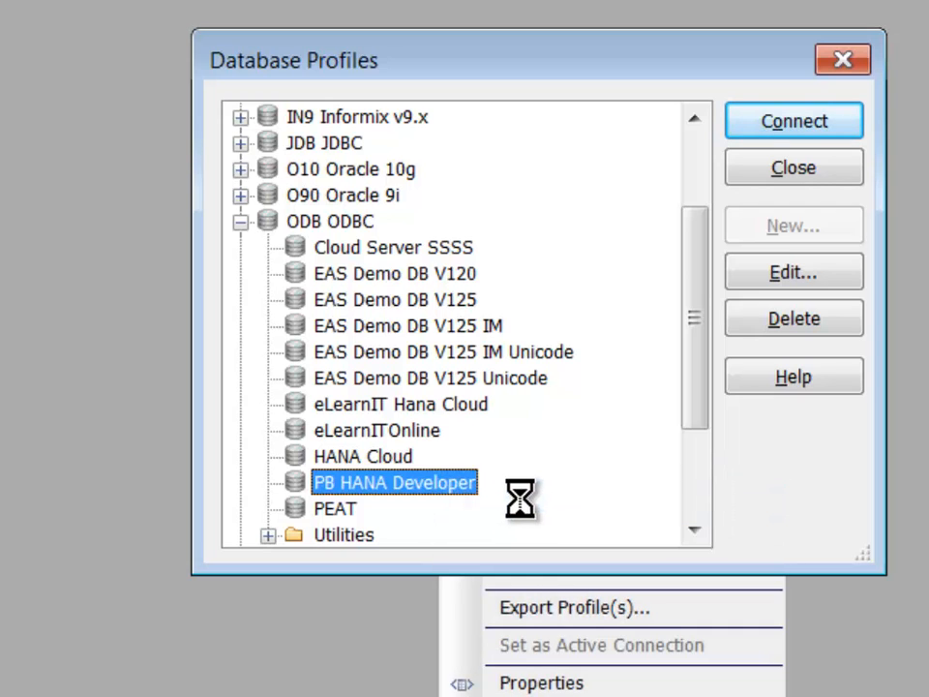
pyautogui.click(793, 120)
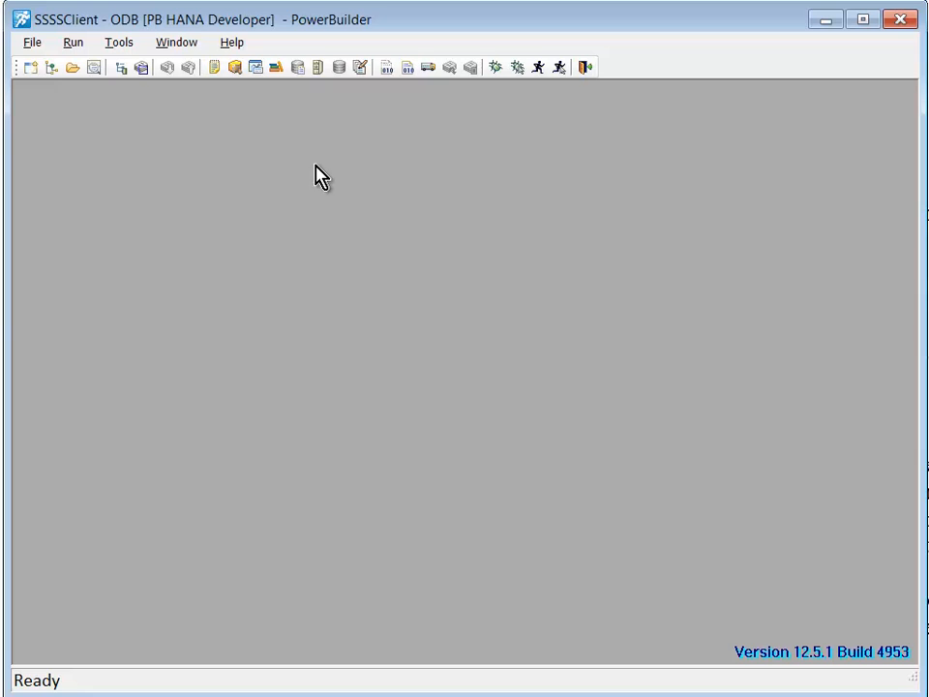
pyautogui.moveTo(287, 149)
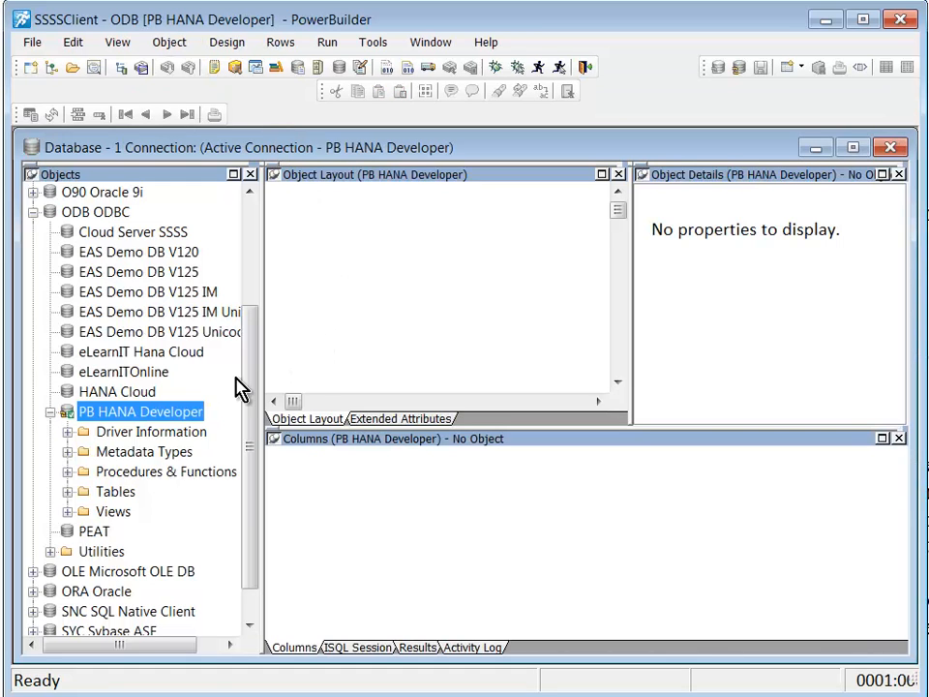
pyautogui.moveTo(79, 499)
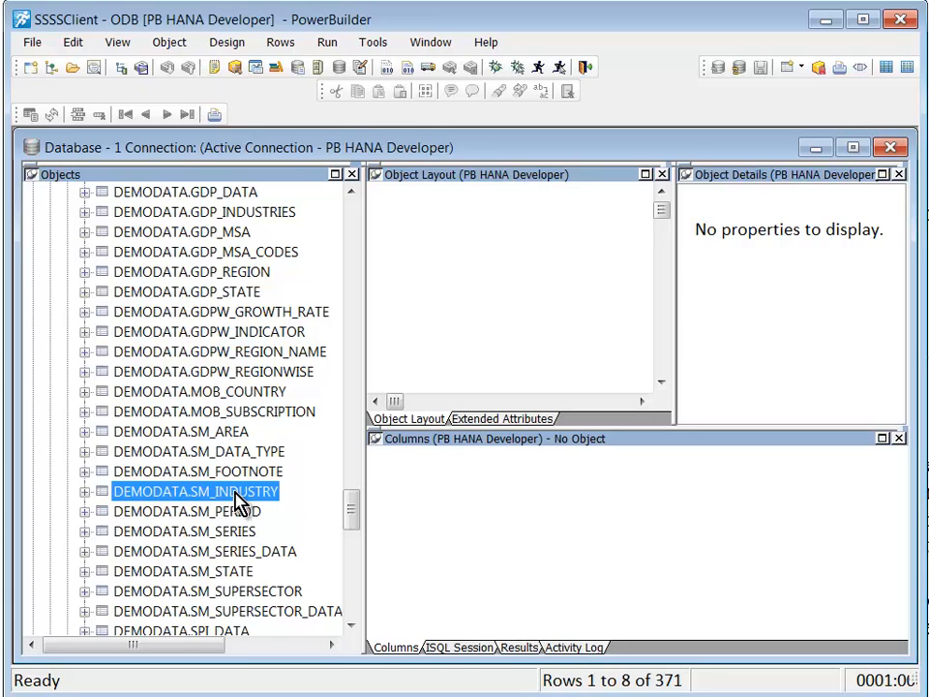
pyautogui.moveTo(256, 507)
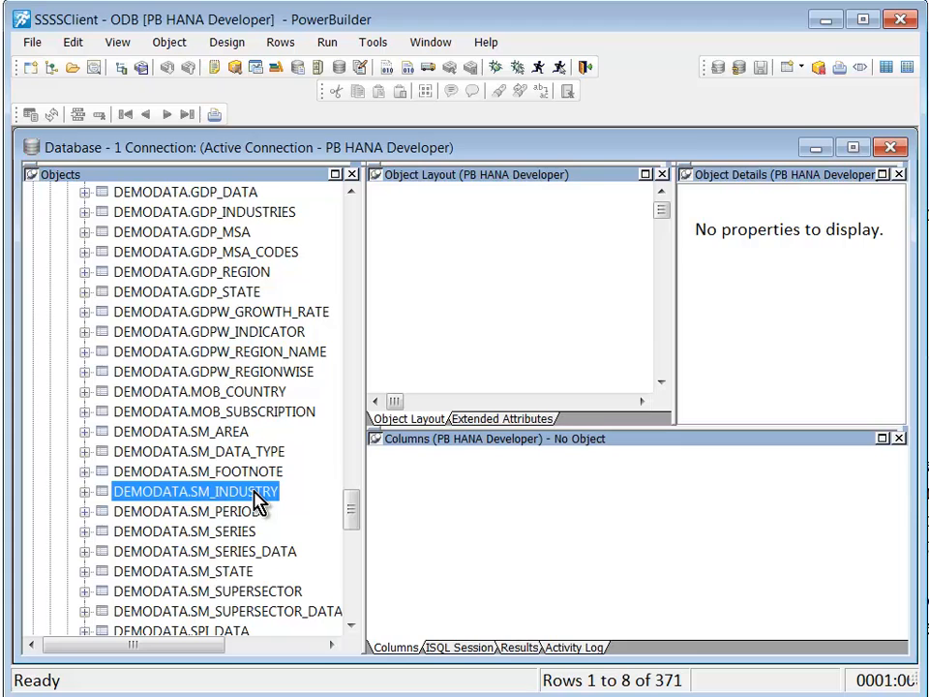
pyautogui.moveTo(271, 495)
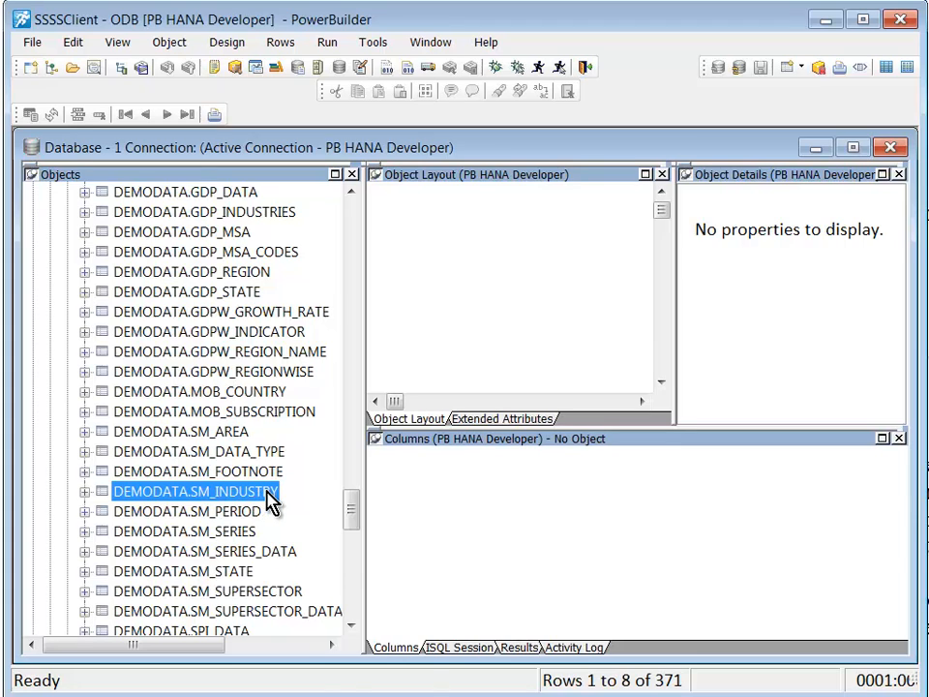
# Step: Show DEMODATA.SM_INDUSTRY rows via Edit Data > Grid
pyautogui.rightClick(193, 491)
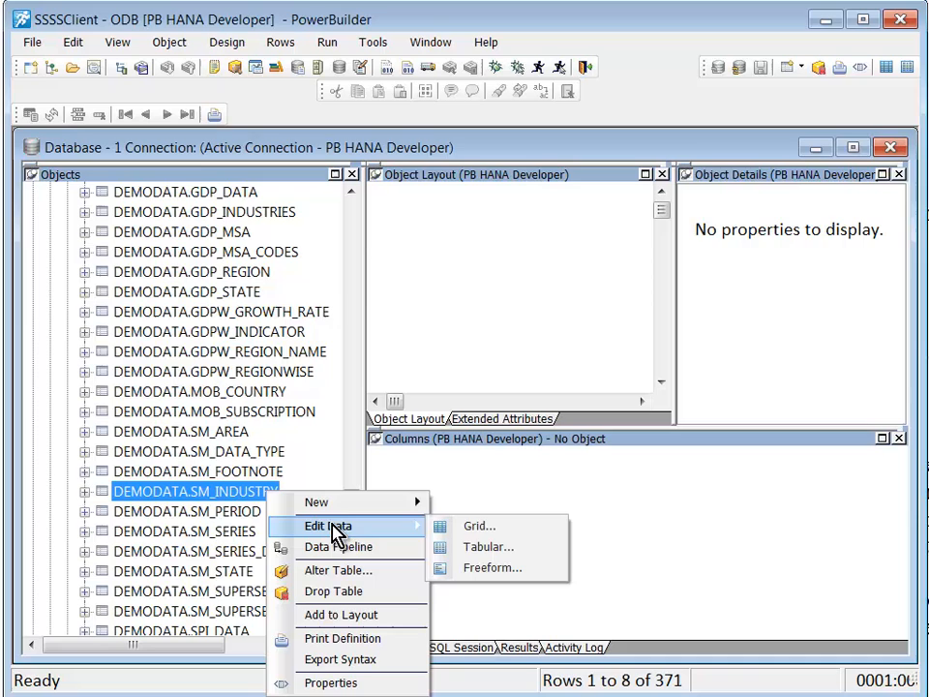
pyautogui.click(480, 526)
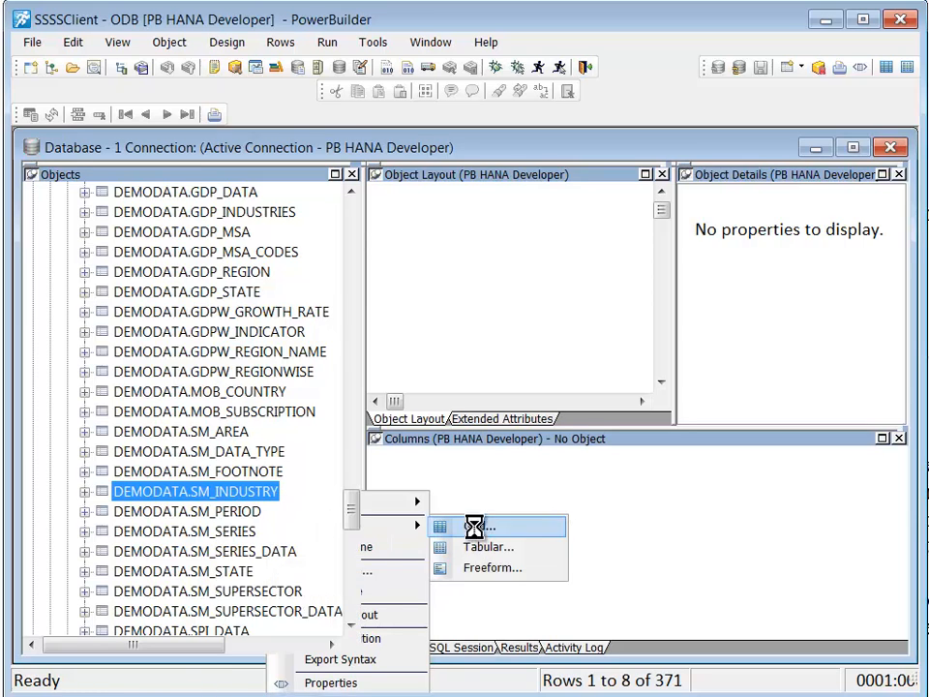
pyautogui.click(499, 527)
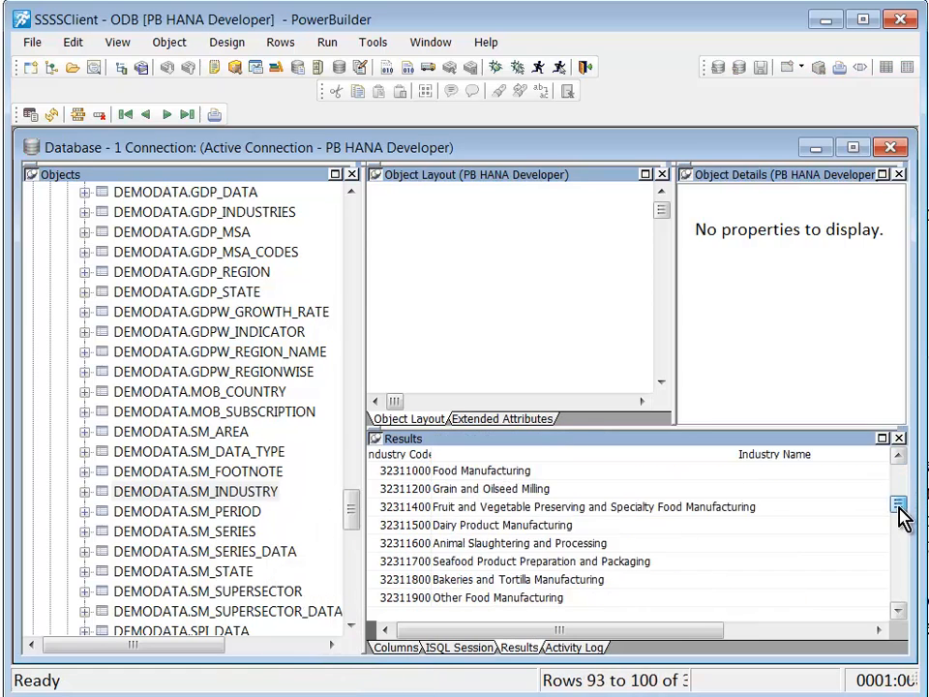